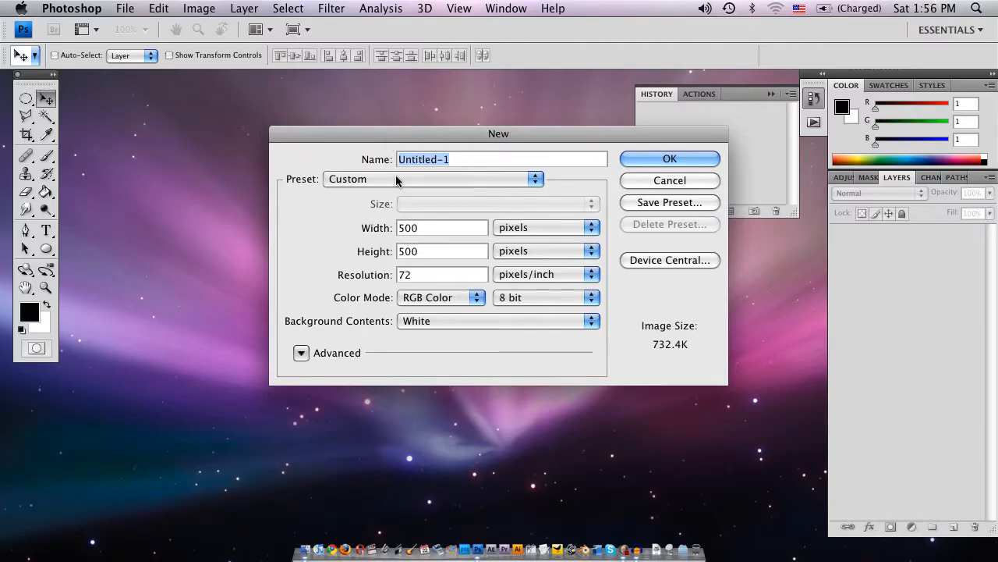
Step: Create a new document from the Web preset at 1024 x 768 pixels, 72 ppi
left_click(429, 178)
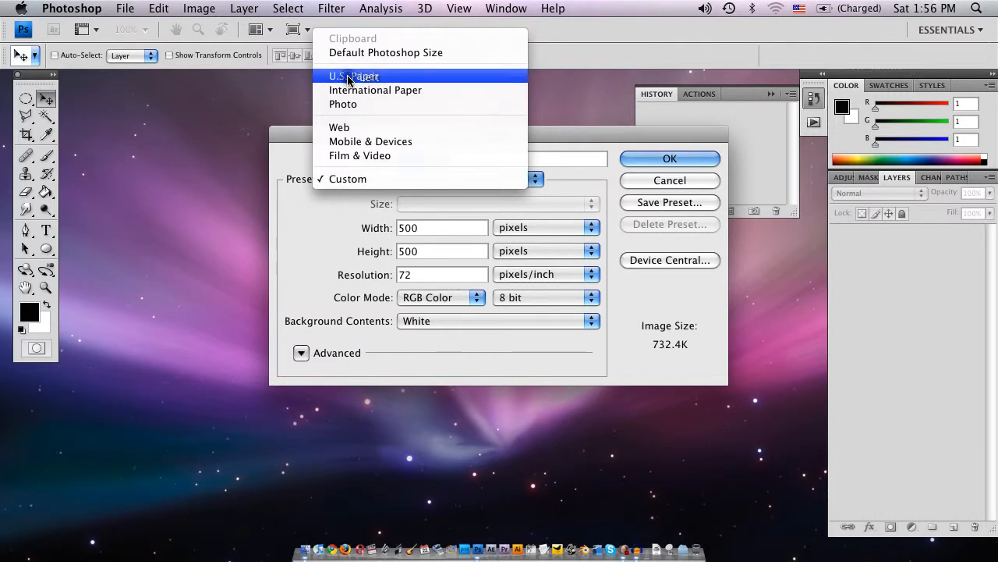
left_click(354, 76)
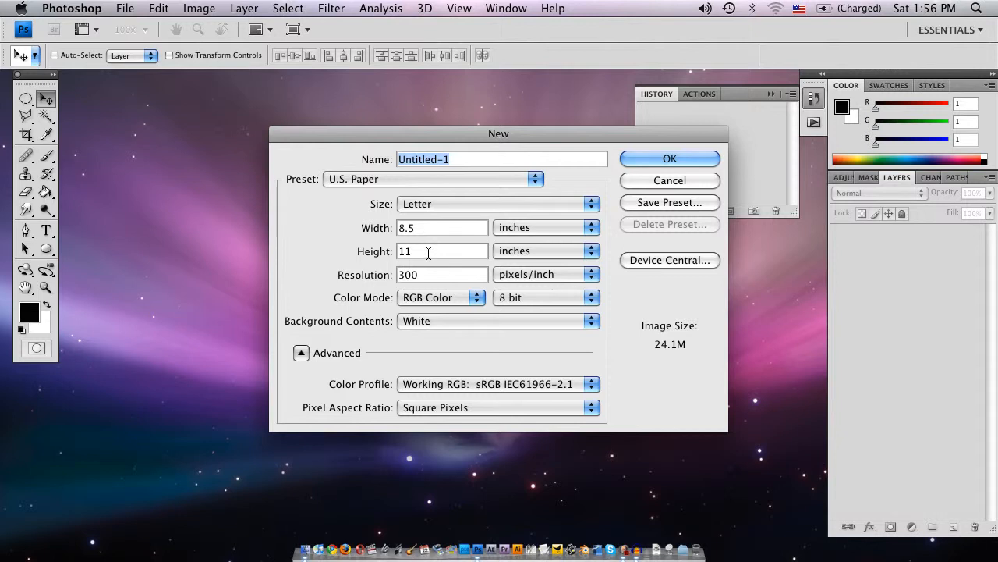
mouse_move(460, 204)
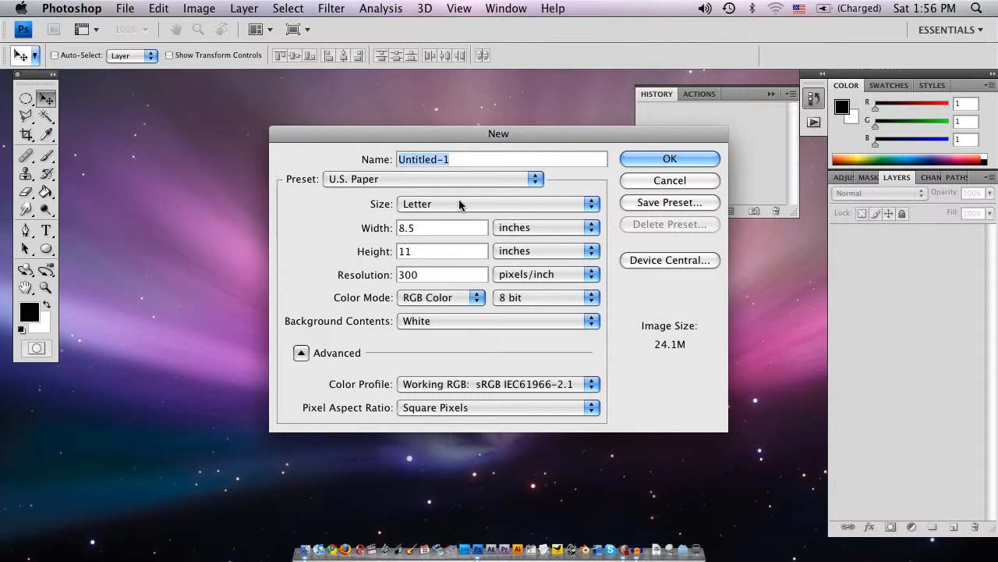
left_click(498, 203)
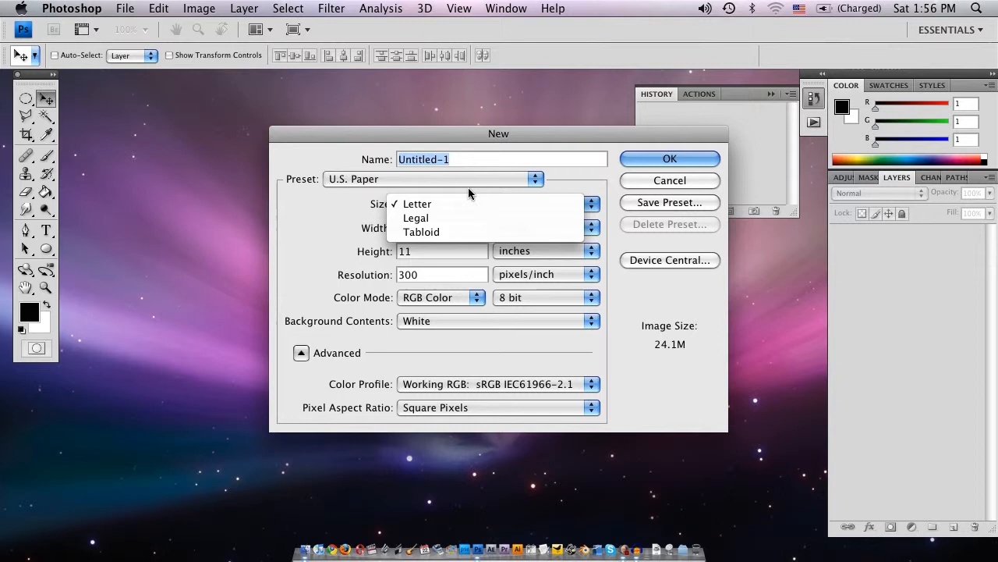
left_click(433, 179)
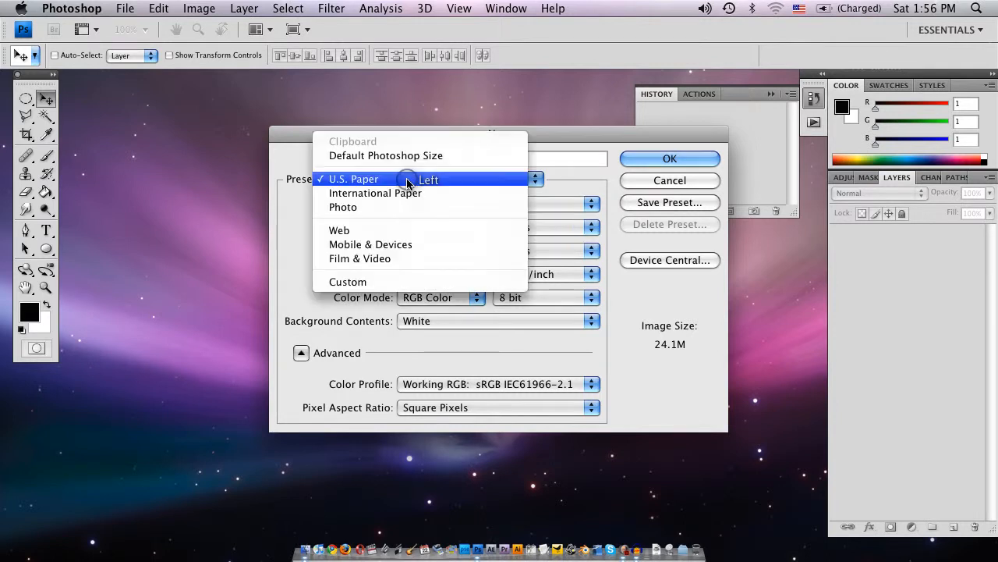
mouse_move(405, 244)
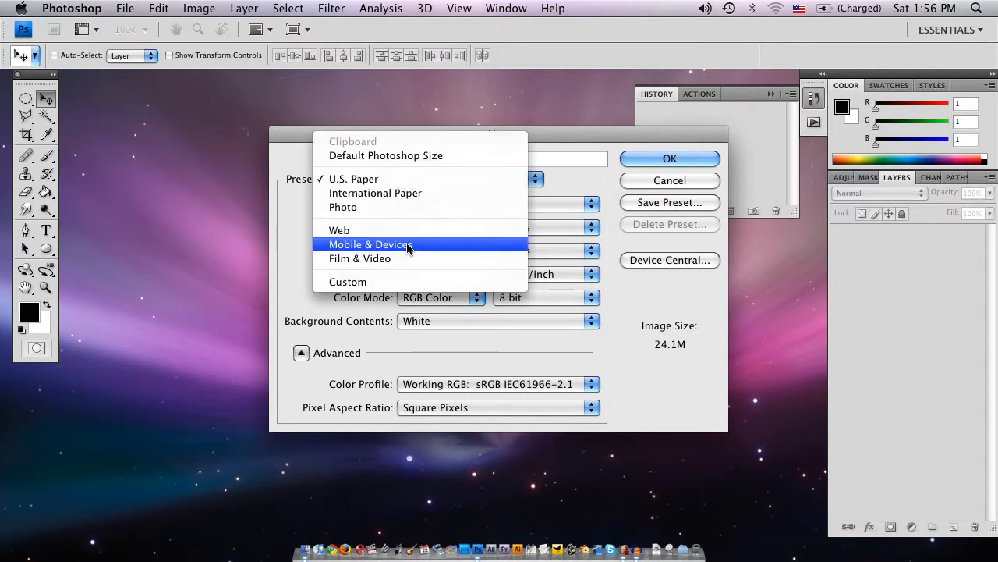
left_click(339, 229)
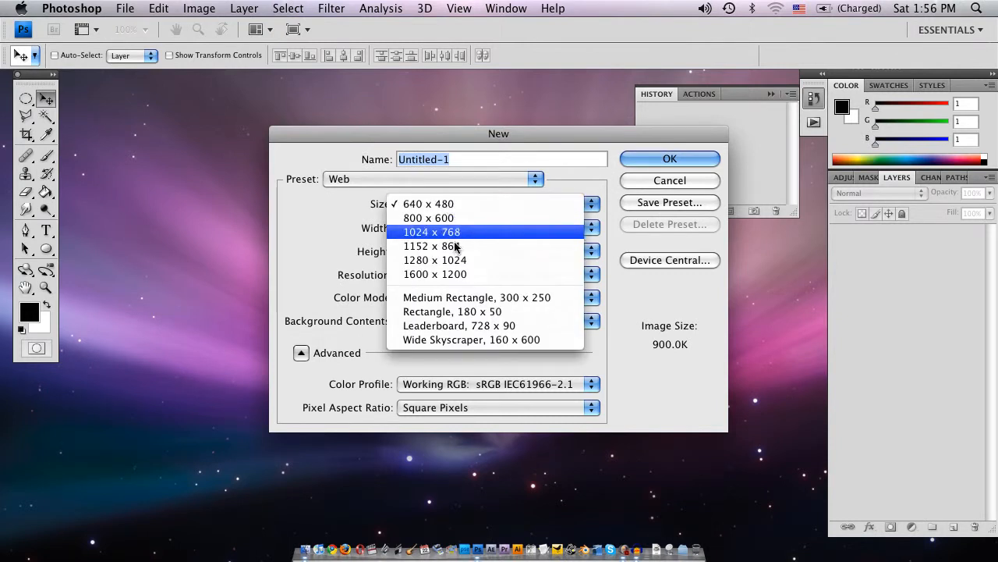
mouse_move(433, 245)
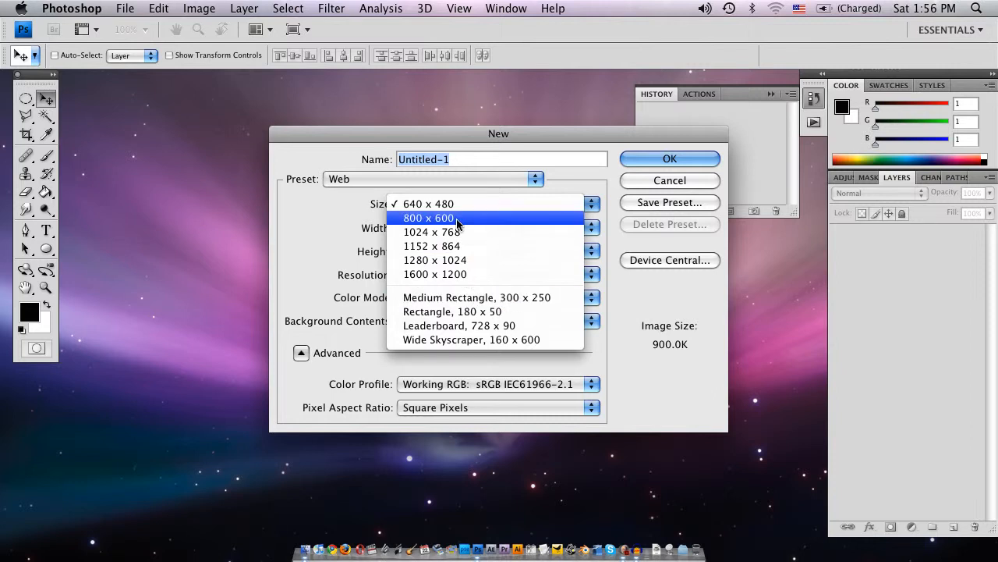
mouse_move(444, 231)
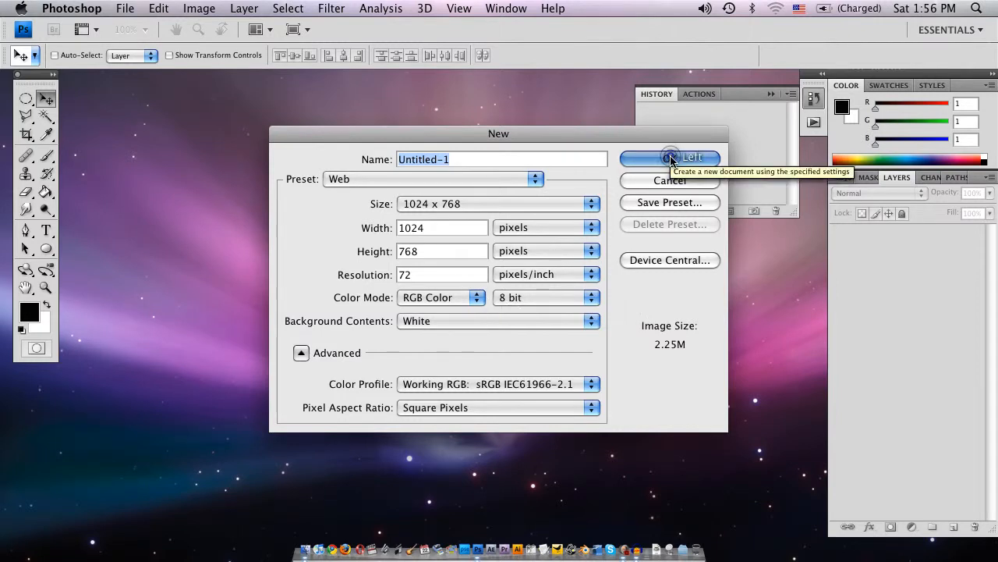
left_click(669, 159)
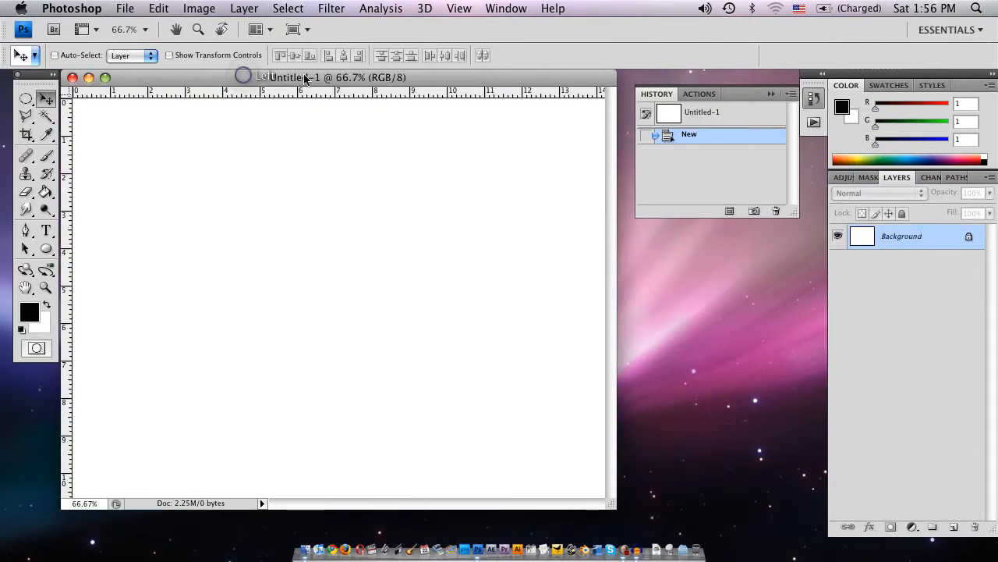
Step: Resize the canvas to 768 x 1024 pixels, anchored at the top-left
left_click(199, 9)
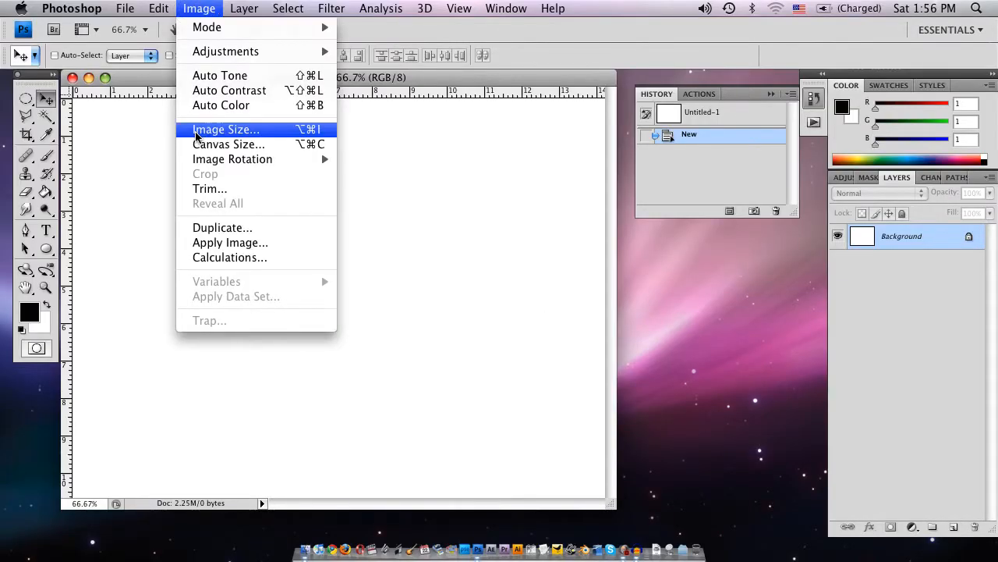
left_click(229, 143)
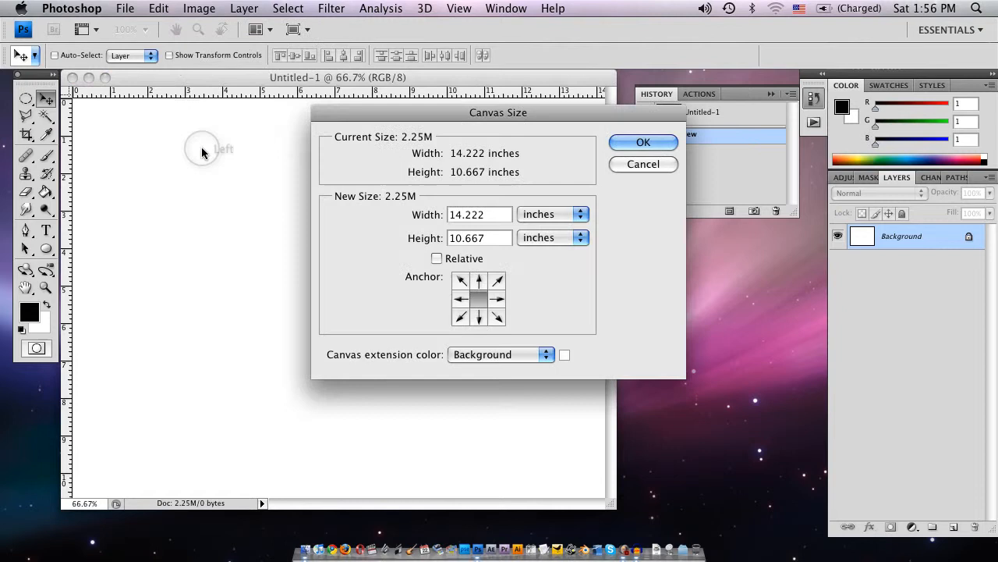
mouse_move(566, 207)
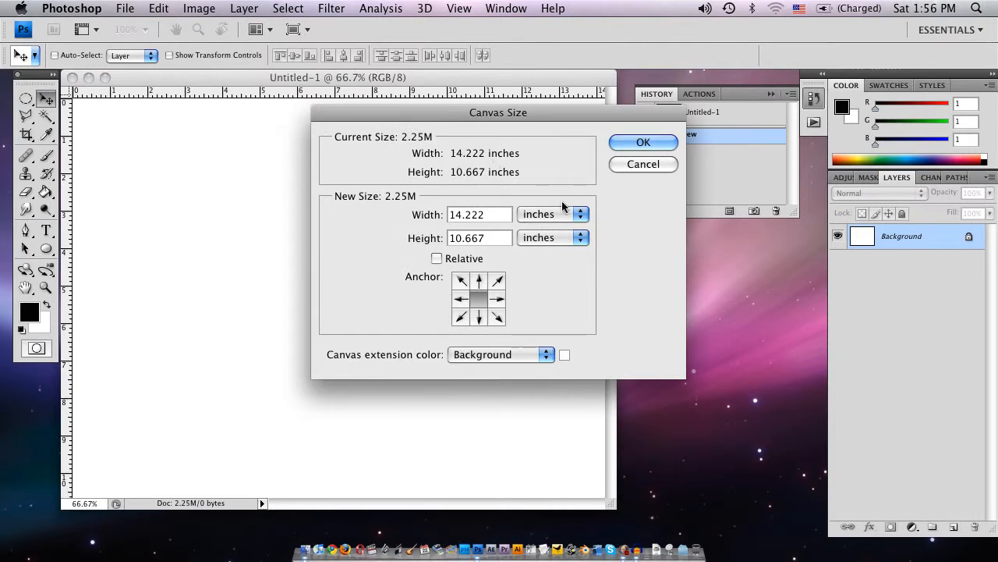
left_click(554, 213)
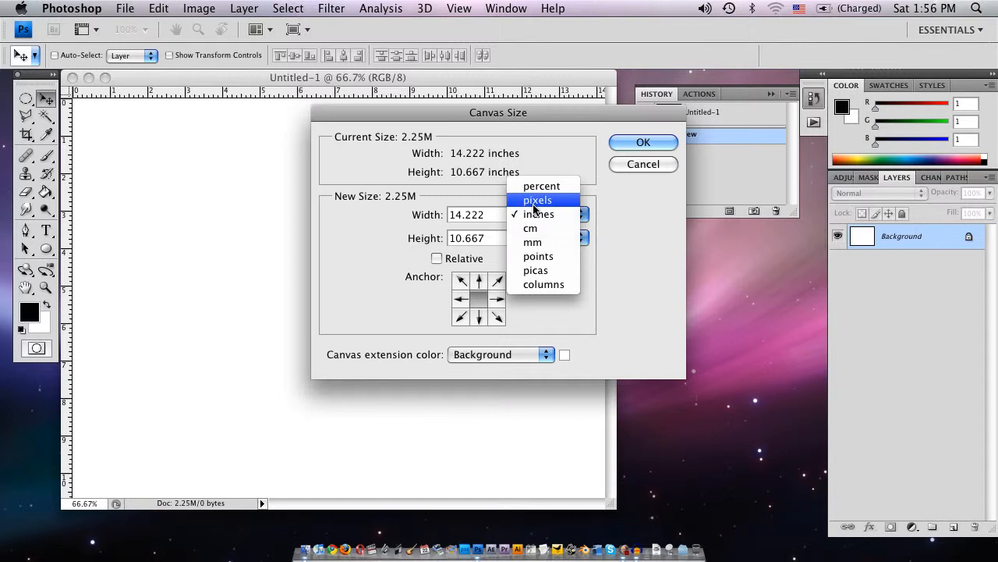
left_click(537, 200)
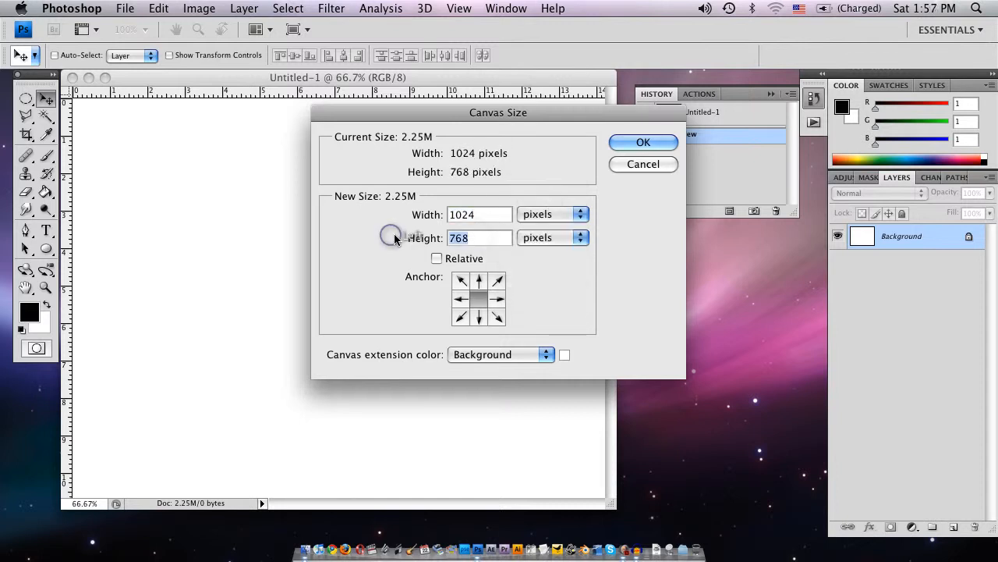
type("1024")
left_click(480, 215)
type("768")
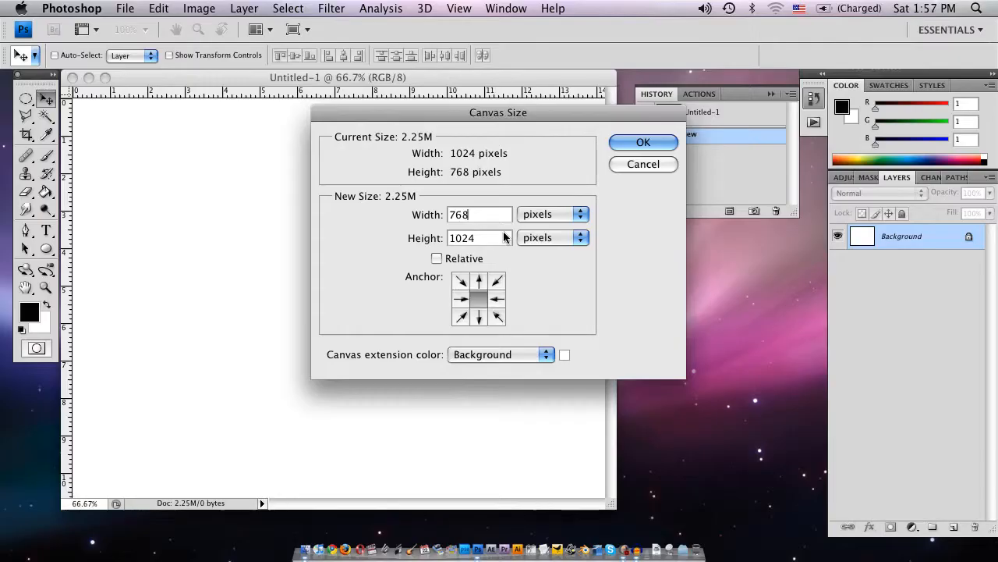
left_click(461, 281)
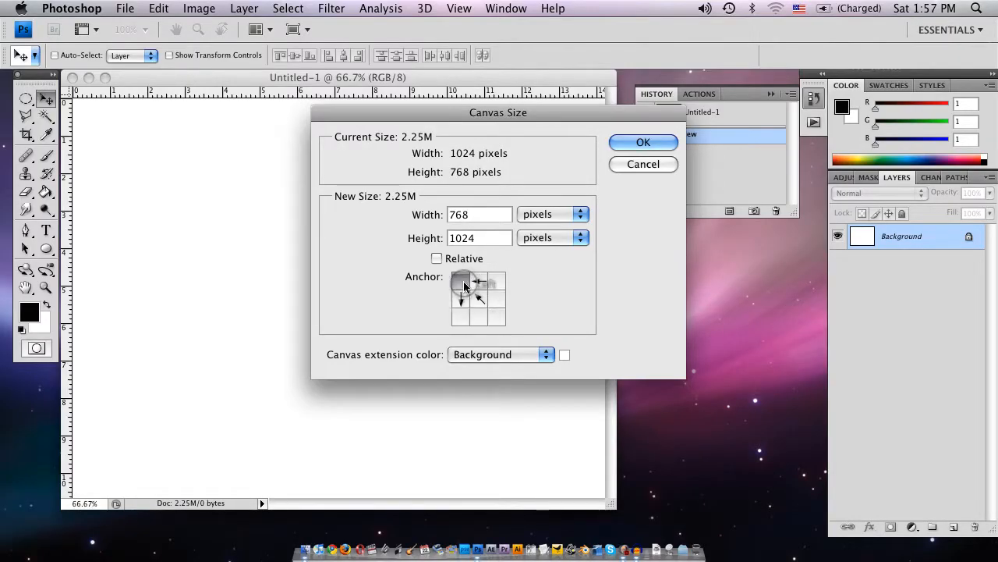
left_click(461, 281)
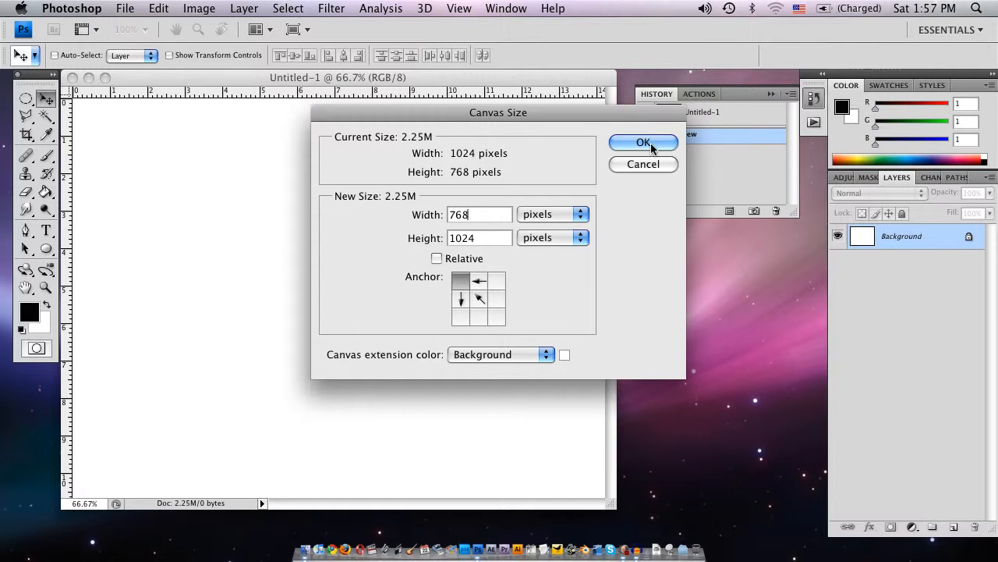
left_click(644, 142)
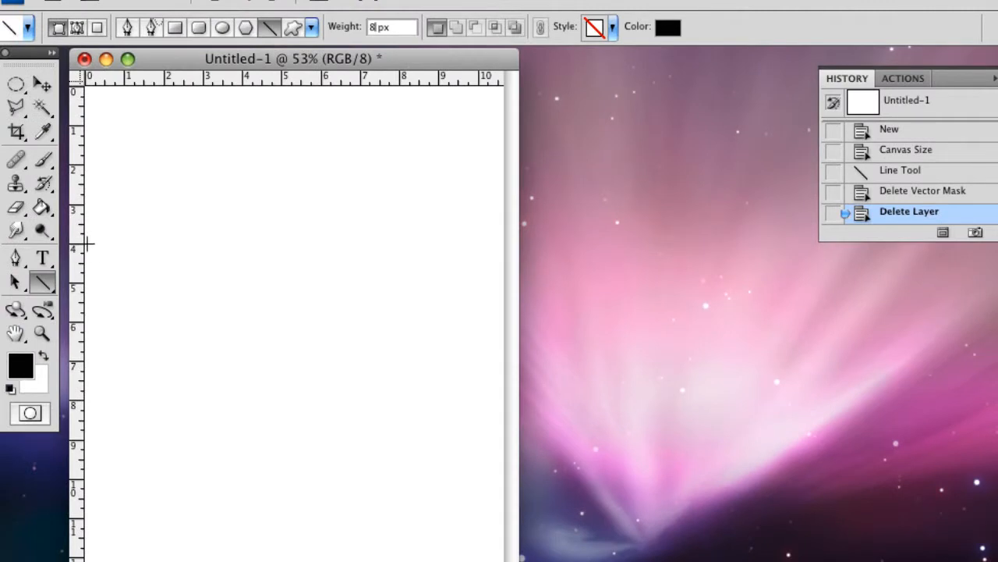
Step: Draw a thick black horizontal line across the page and duplicate its layer
left_click_drag(86, 244, 503, 244)
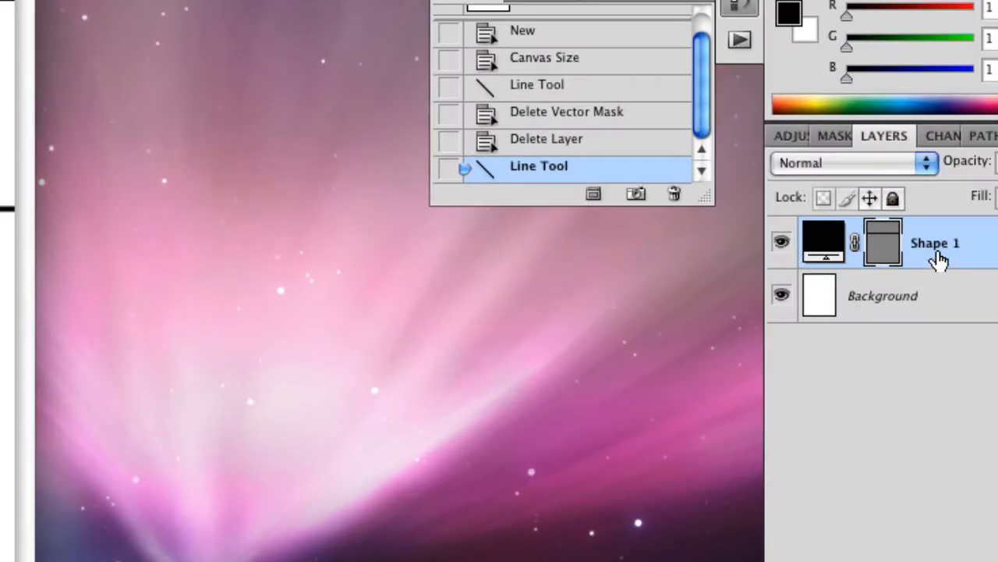
right_click(935, 242)
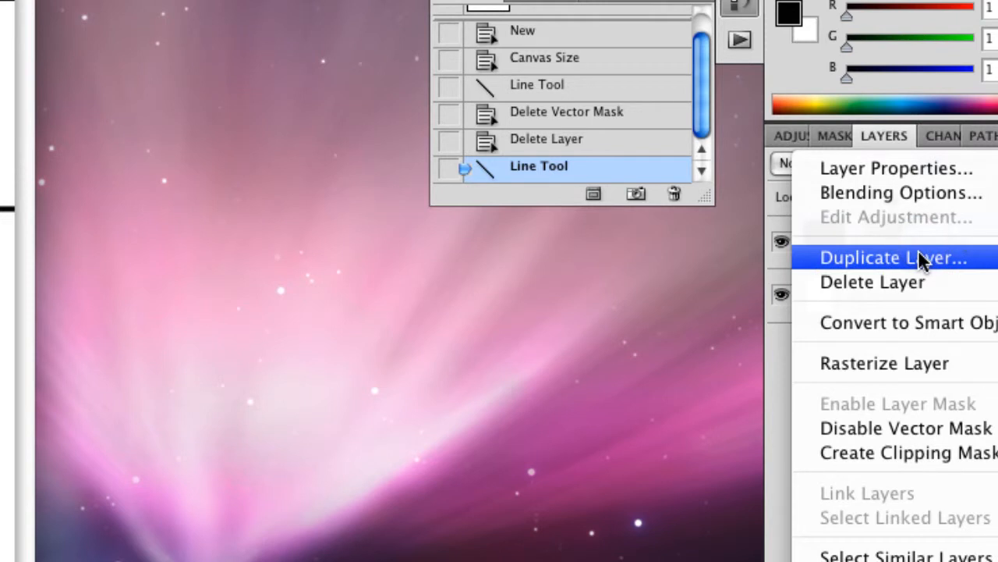
left_click(891, 257)
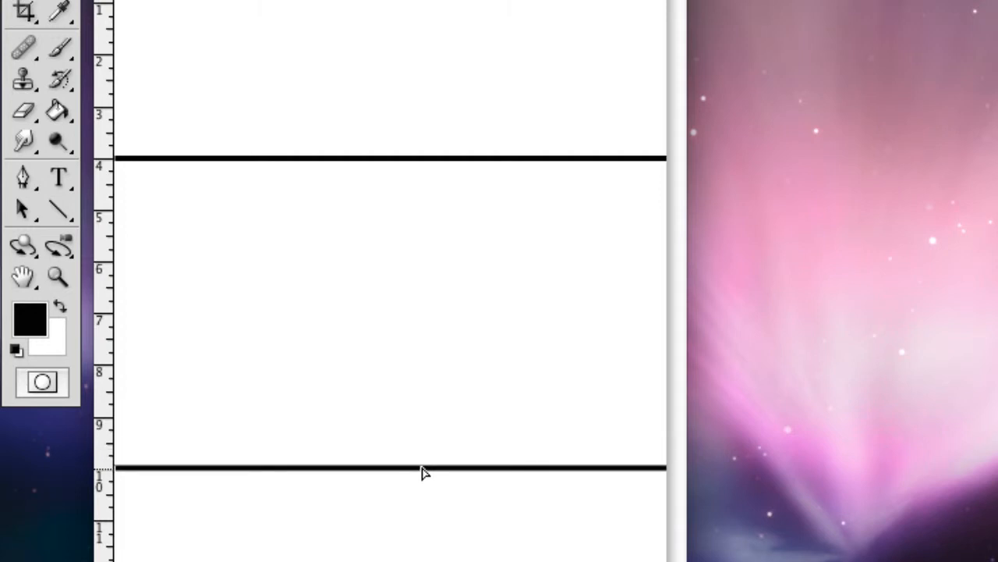
mouse_move(267, 4)
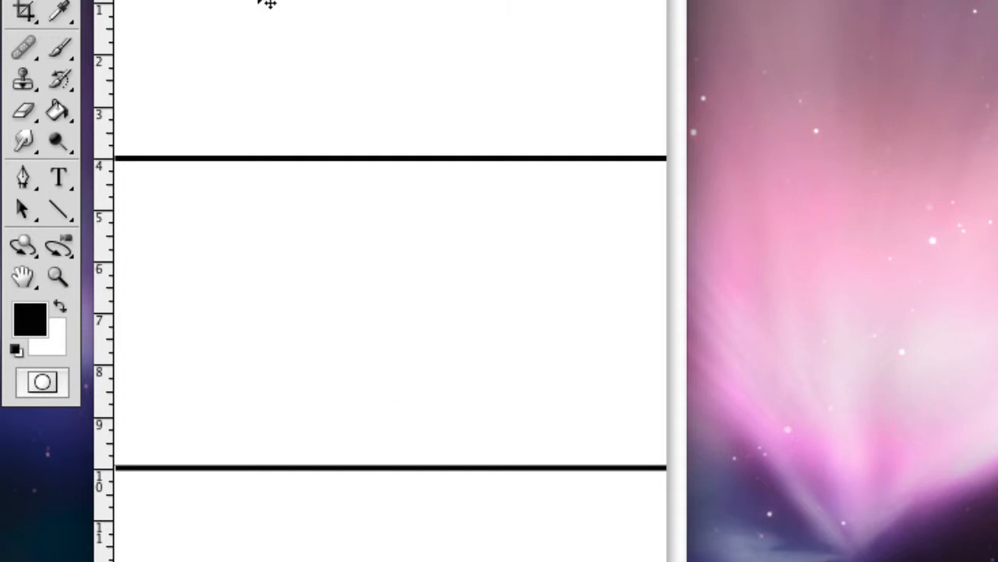
left_click(59, 48)
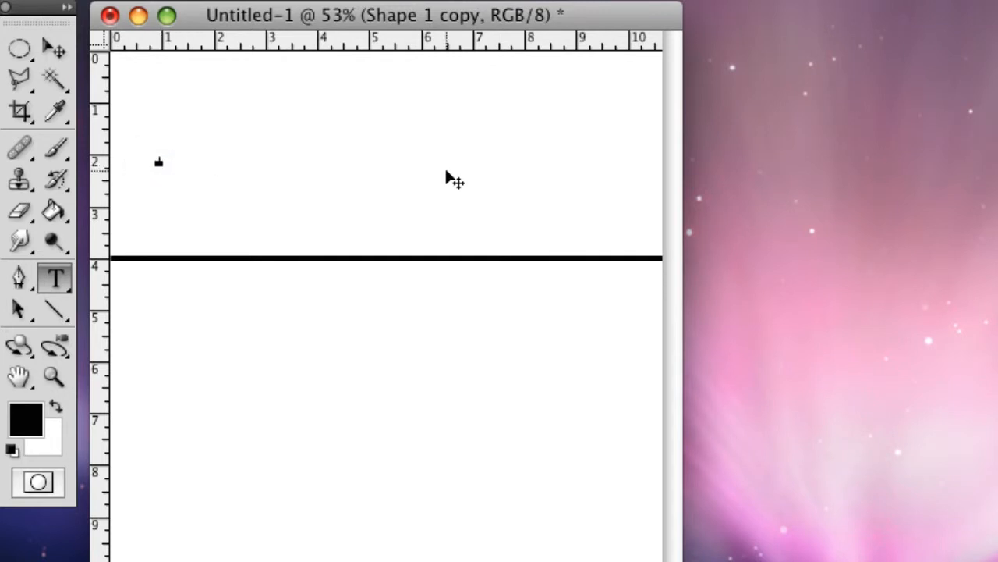
Step: Type the 'FOR SALE' heading in Cooper Std Black and set it to 48 pt
type("real")
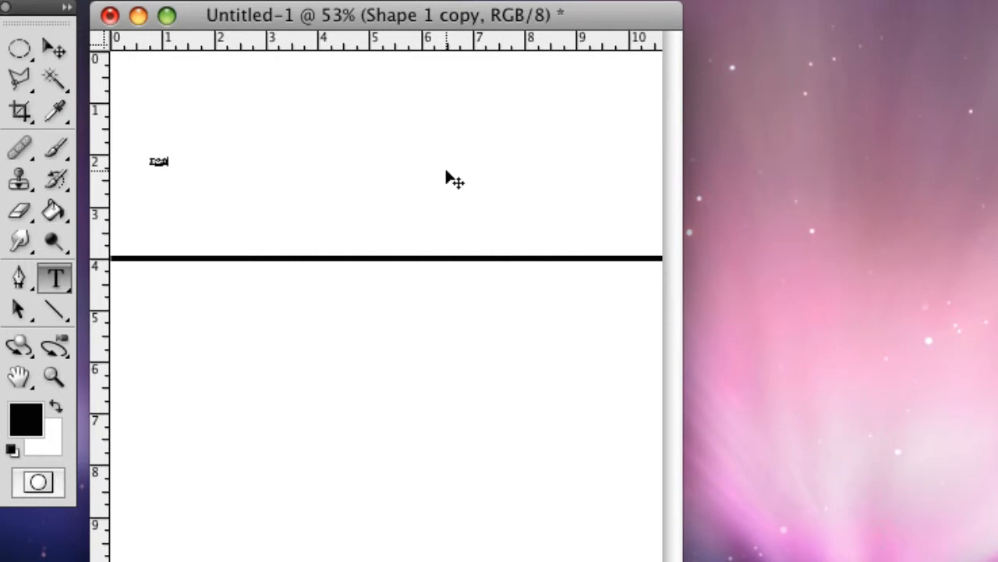
type("FOR SALE")
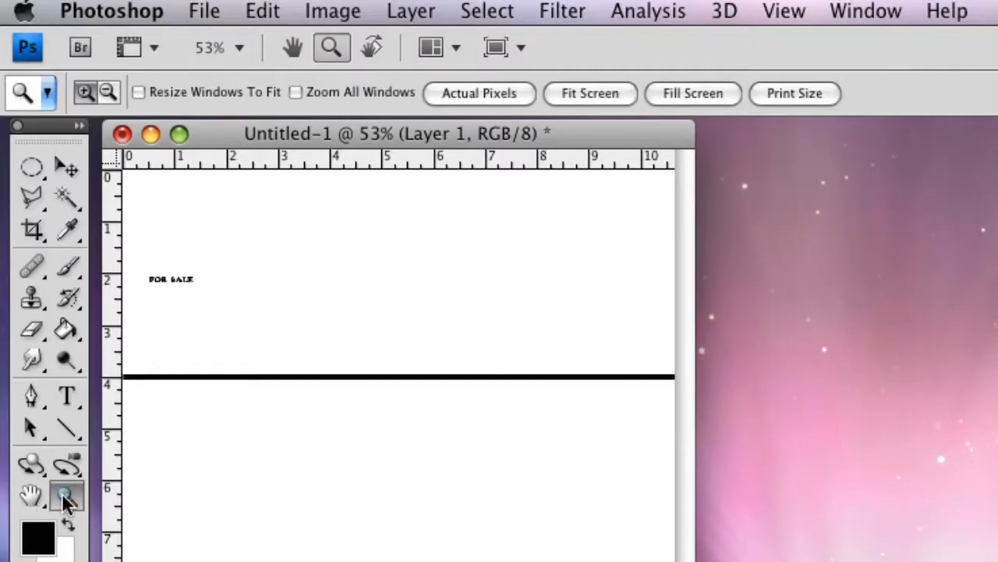
left_click_drag(148, 253, 226, 316)
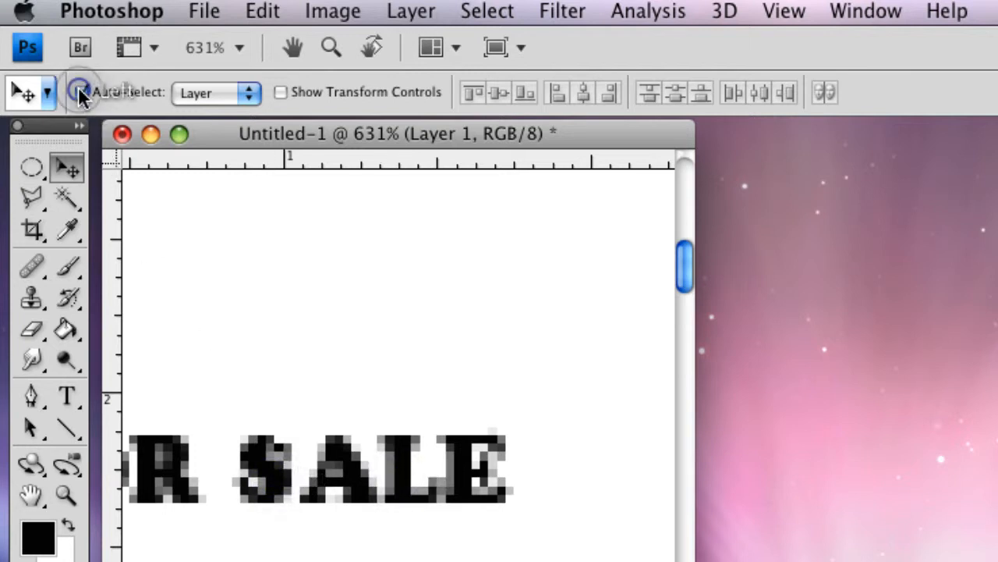
left_click(82, 92)
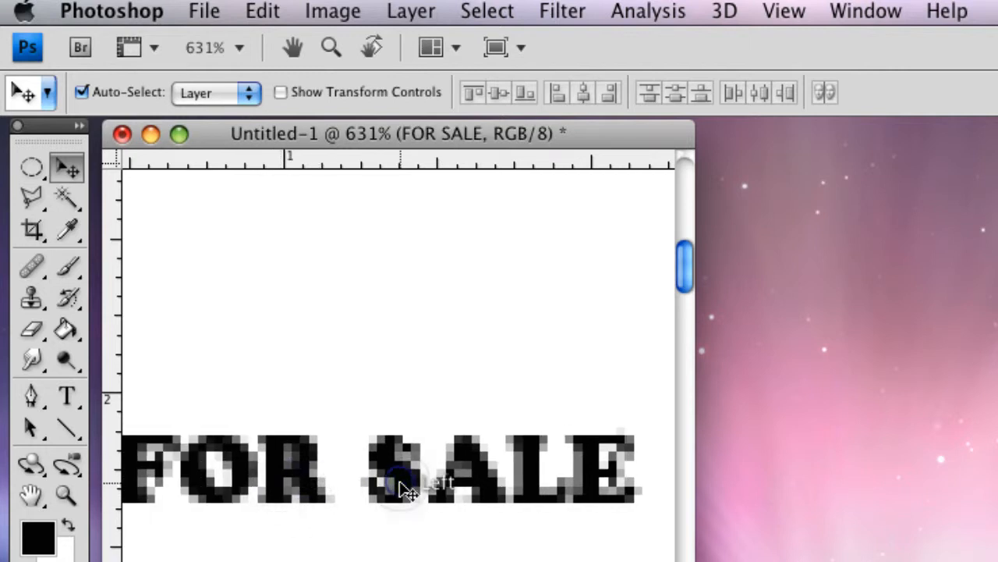
left_click(66, 395)
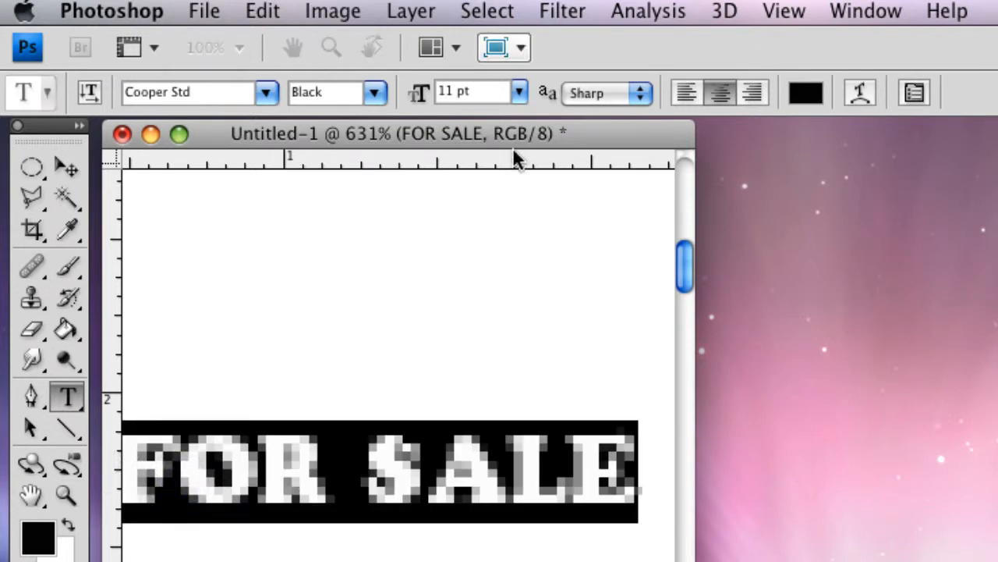
left_click(519, 92)
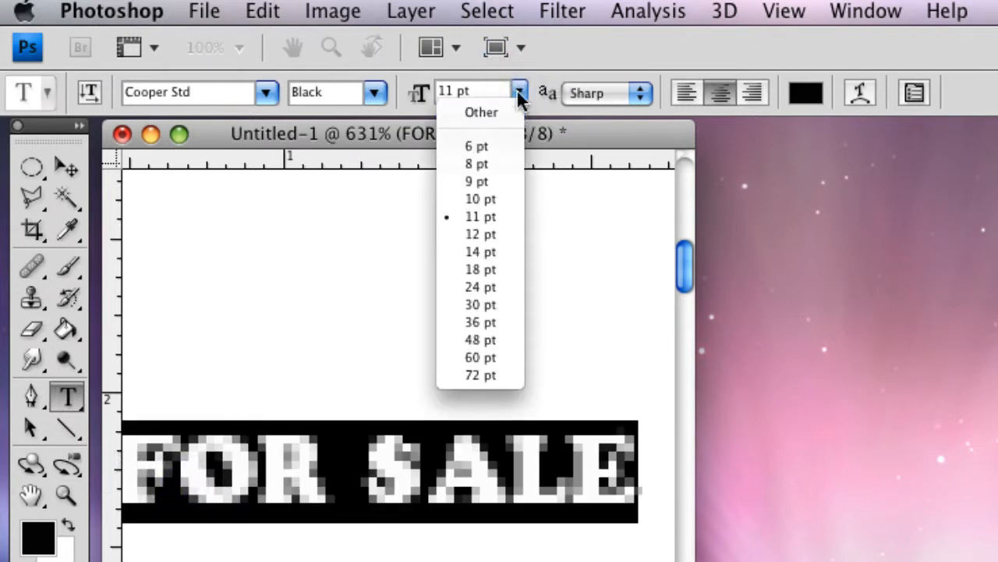
left_click(518, 92)
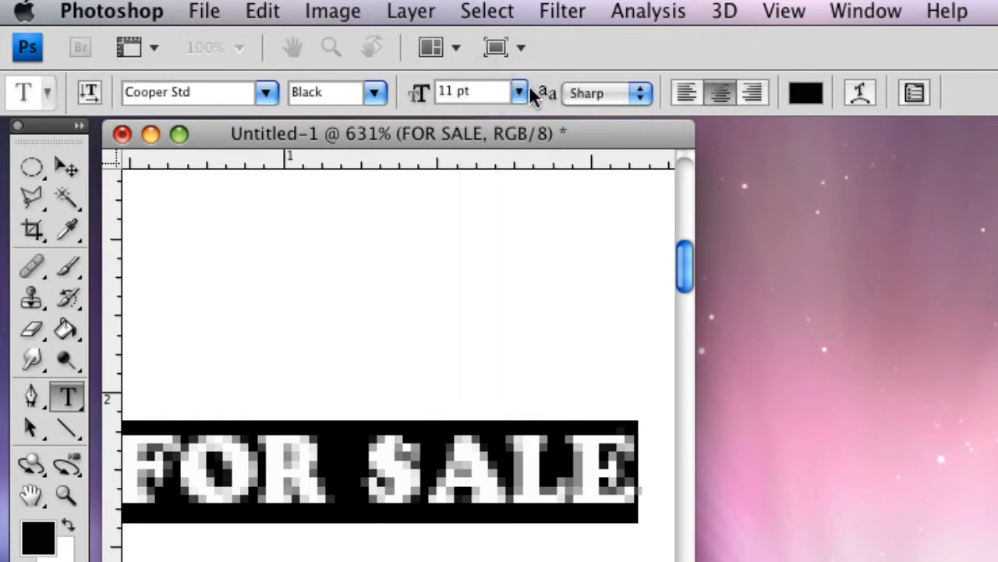
left_click(519, 92)
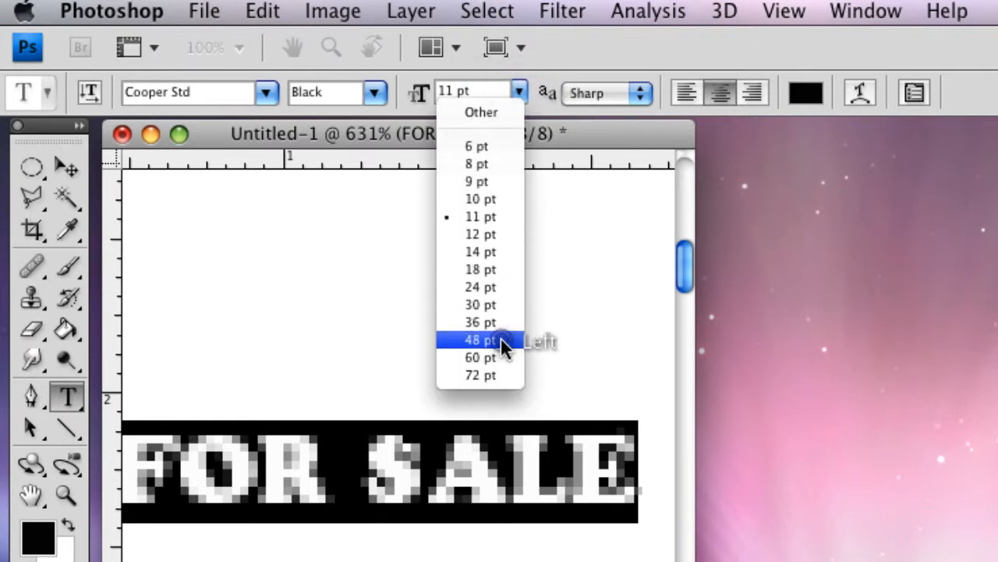
left_click(479, 340)
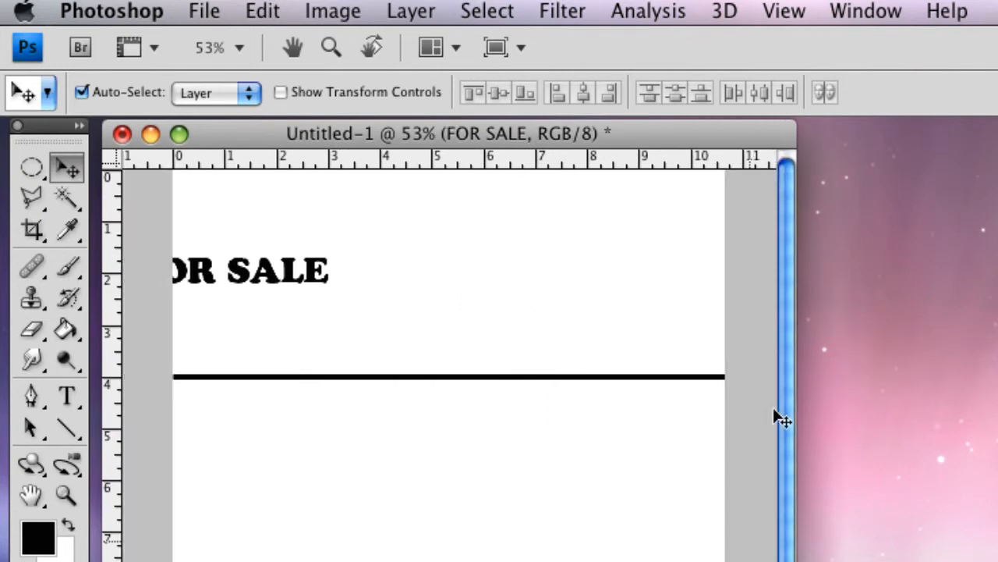
mouse_move(246, 248)
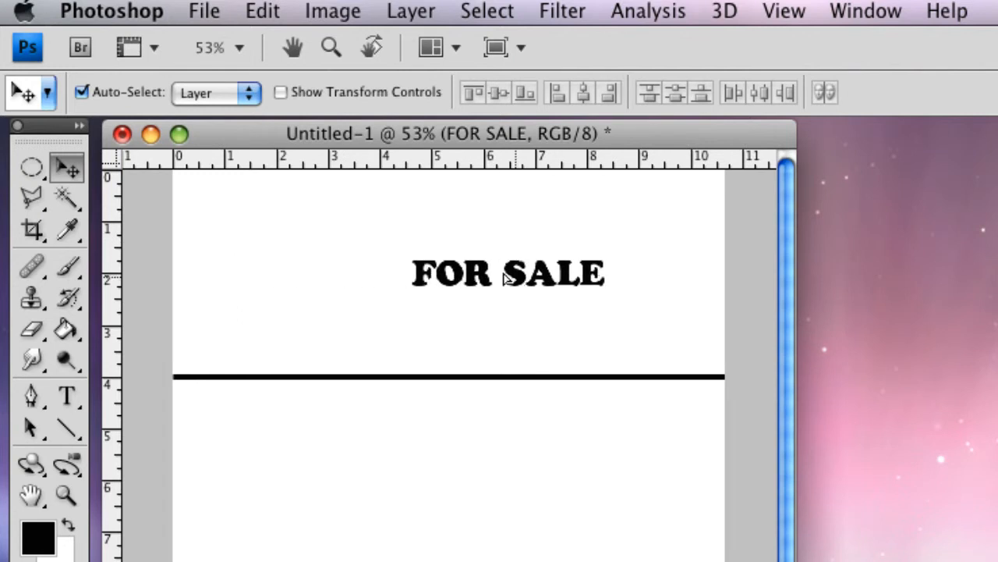
Step: Move the FOR SALE heading up and scale it to about 245% width
left_click_drag(507, 273, 299, 244)
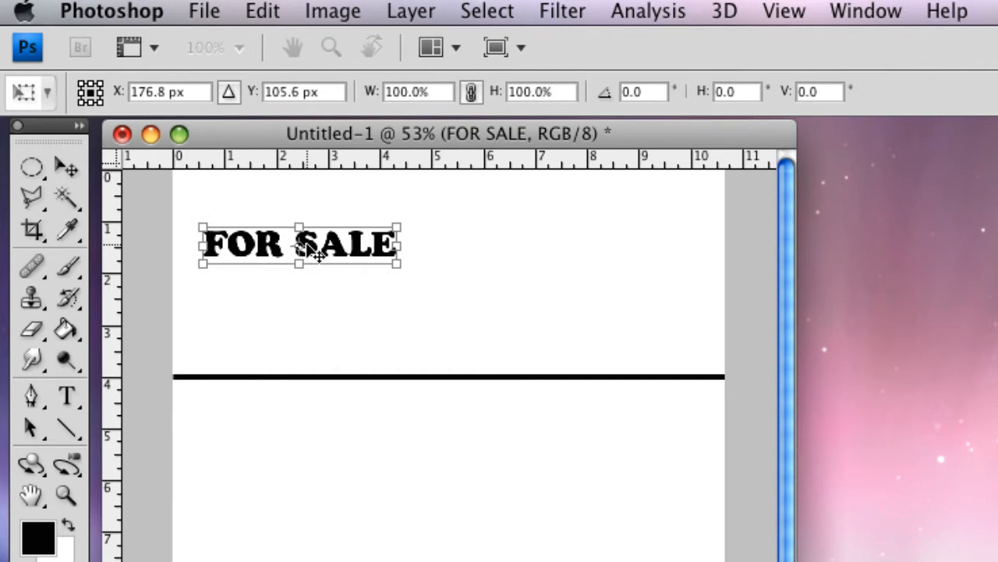
mouse_move(393, 264)
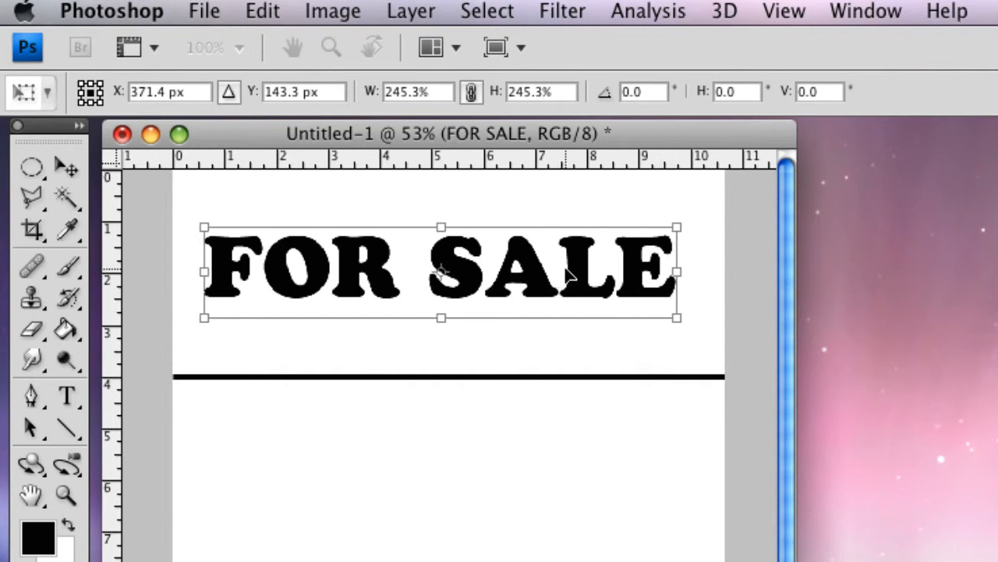
left_click_drag(440, 271, 446, 272)
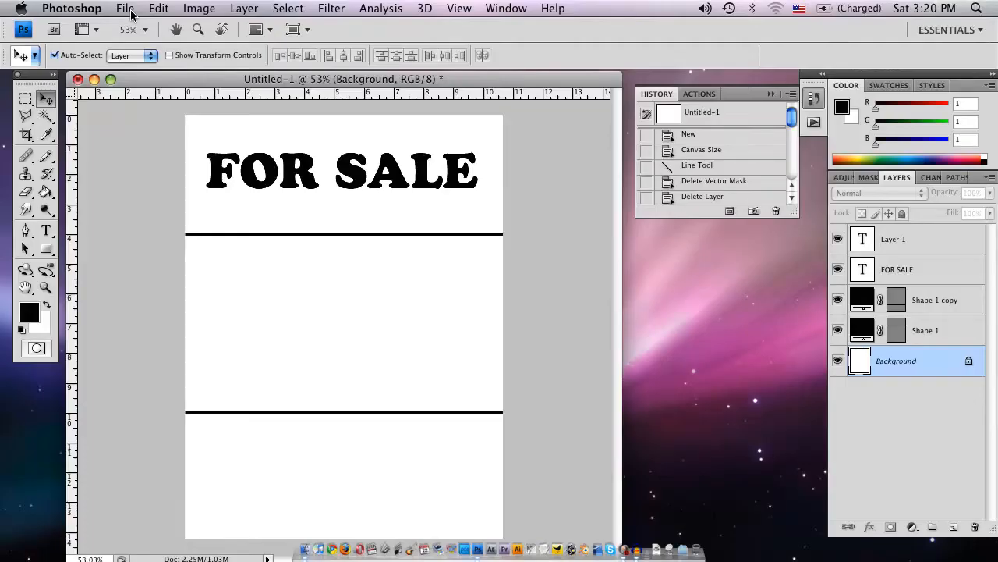
Step: Open car-lamborghini.jpeg, marquee-select the car, and return to the Untitled-1 flyer
left_click(124, 9)
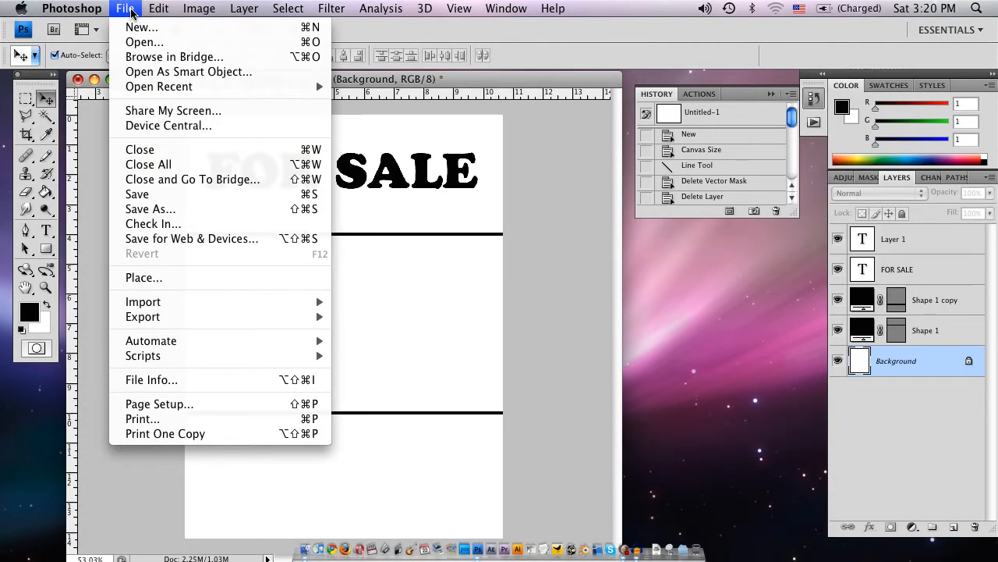
left_click(144, 42)
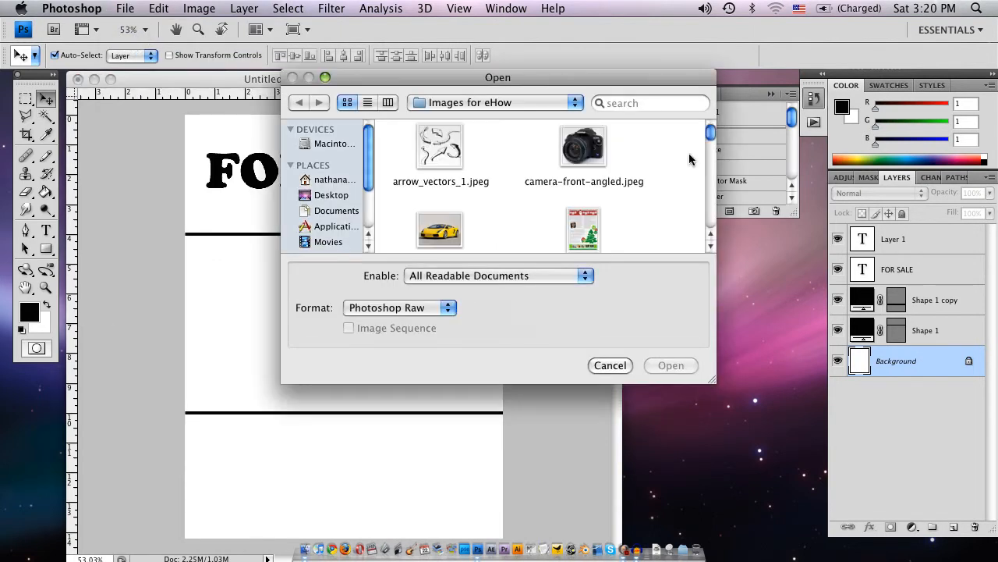
left_click(439, 230)
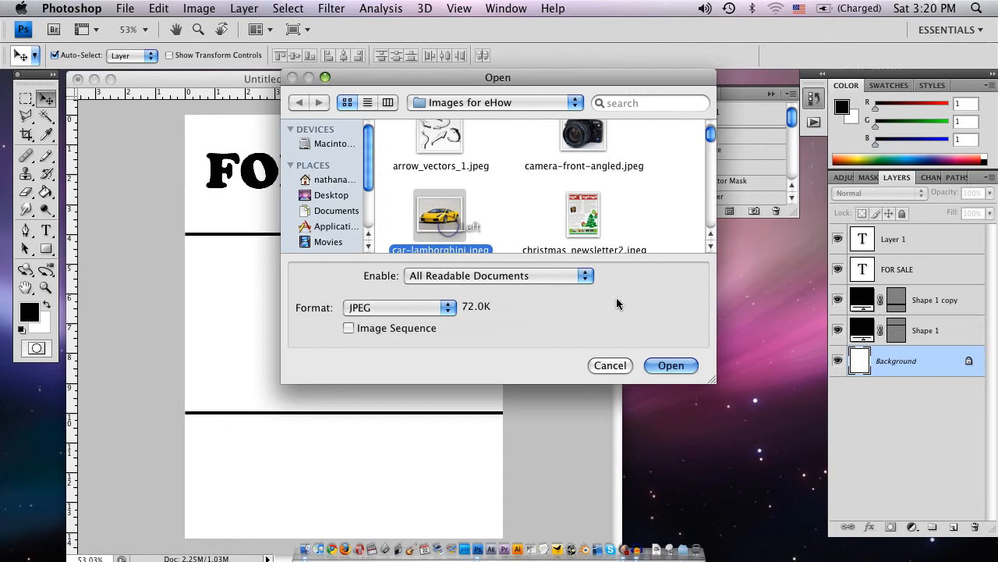
left_click(610, 365)
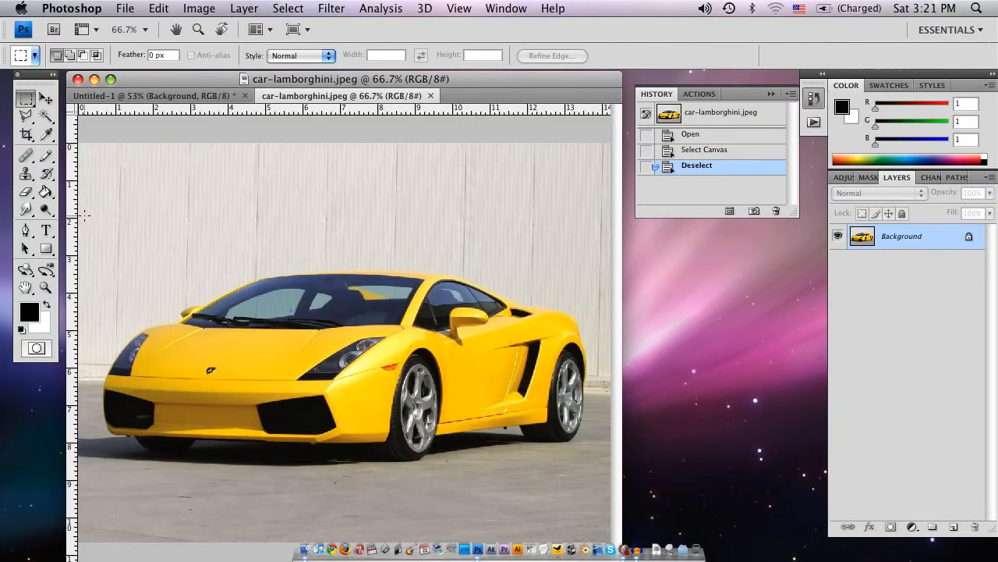
left_click_drag(97, 214, 437, 389)
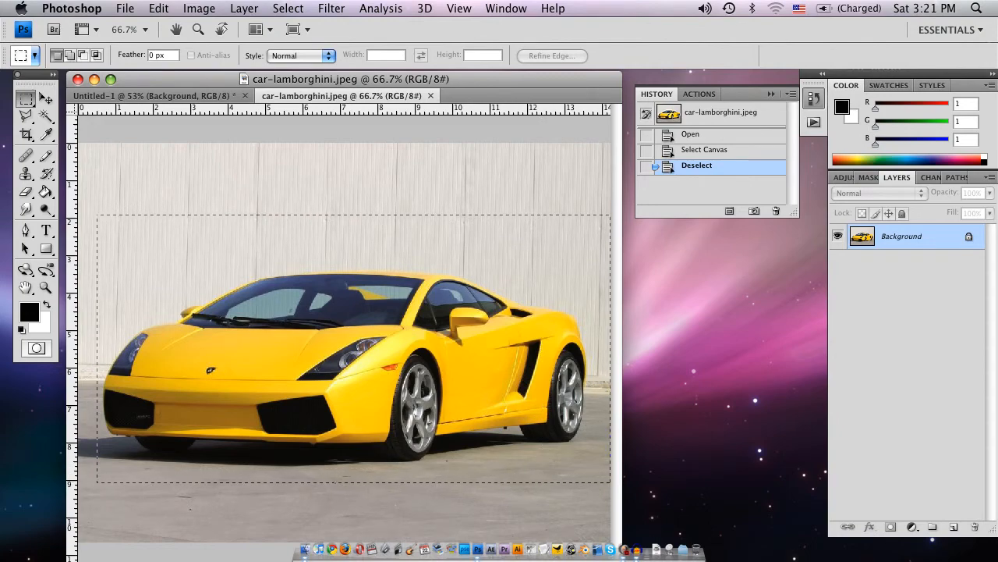
left_click(152, 95)
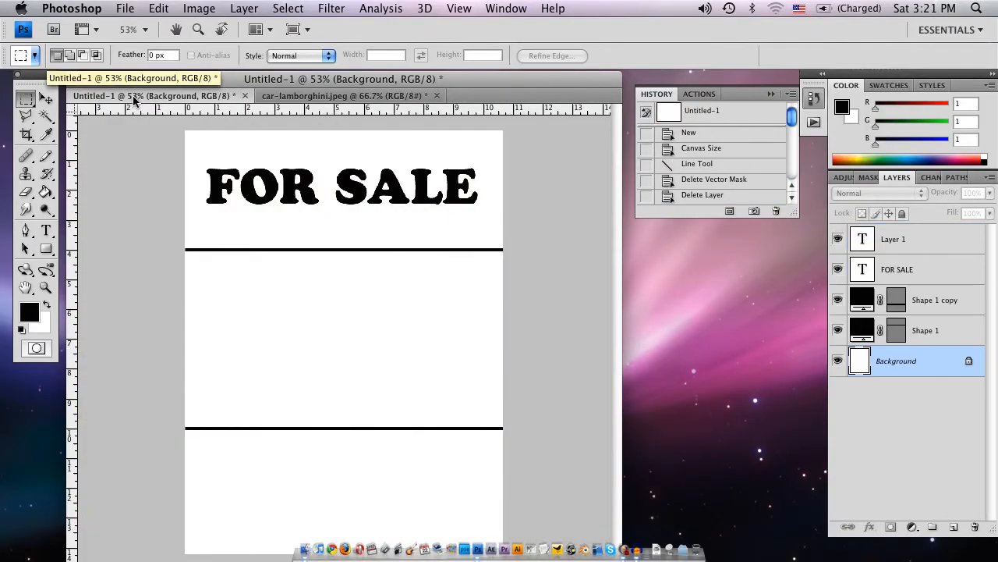